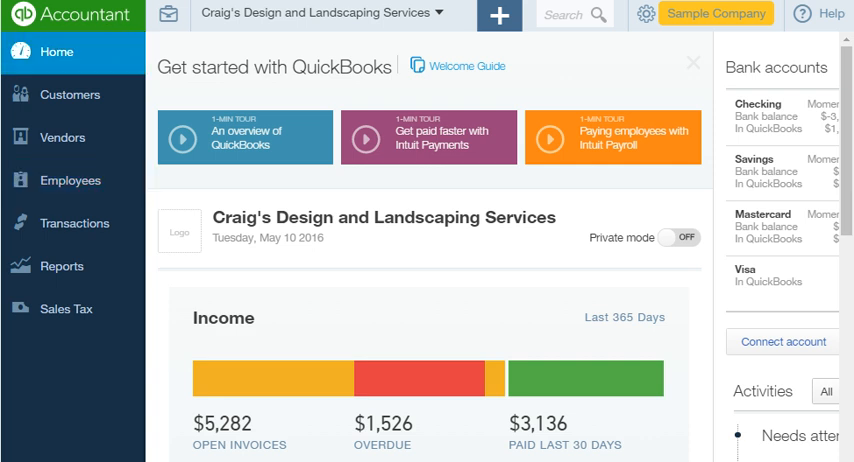
pyautogui.click(69, 94)
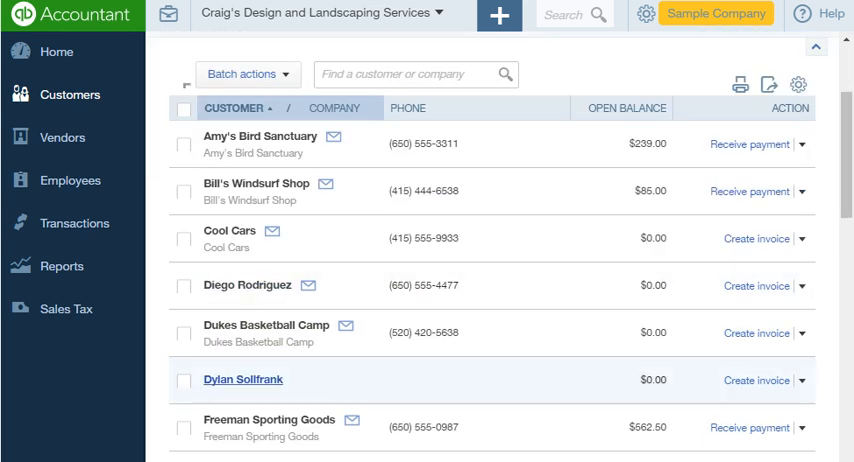
pyautogui.click(242, 378)
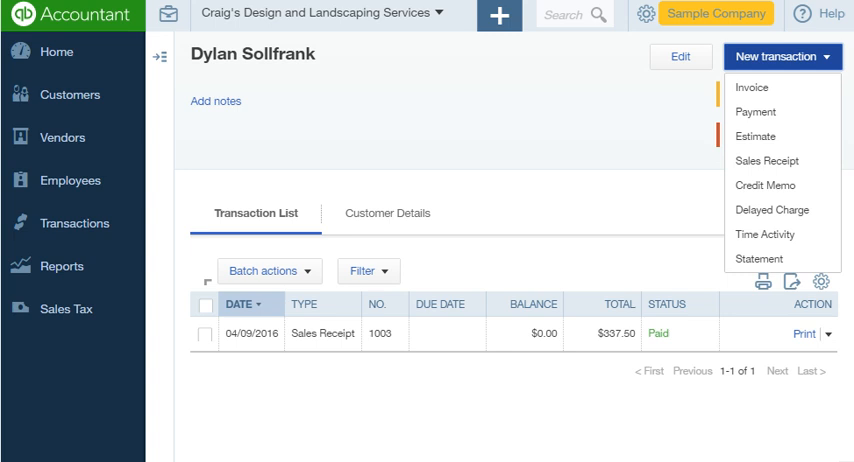
pyautogui.click(783, 56)
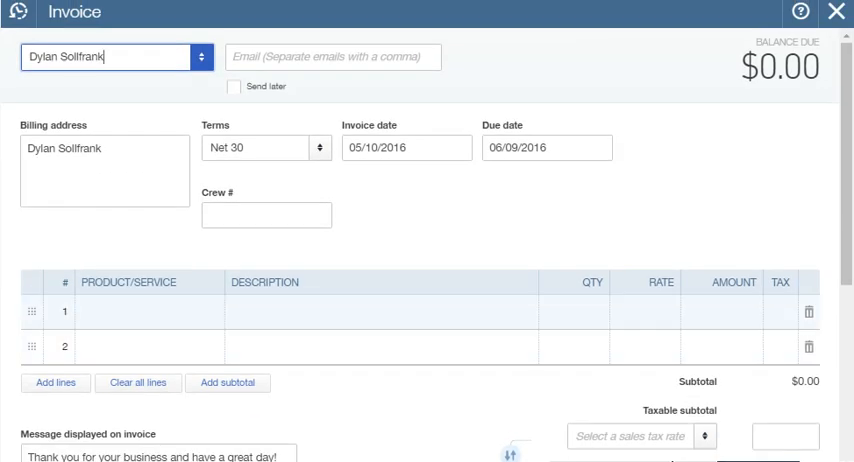
# Add a Design:Design line 'Custom Design', quantity 1 at rate 75.
pyautogui.click(145, 316)
pyautogui.write('Design:Design')
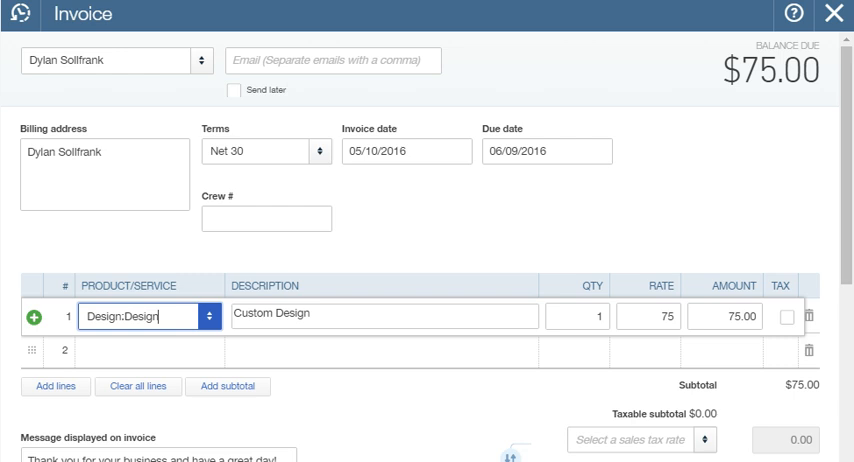
pyautogui.scroll(-3)
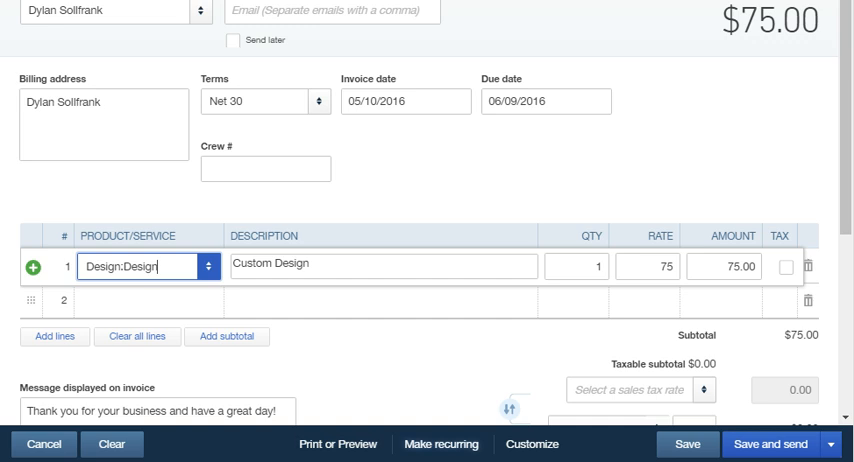
# Make the invoice recurring and set the template type to Reminder.
pyautogui.click(440, 444)
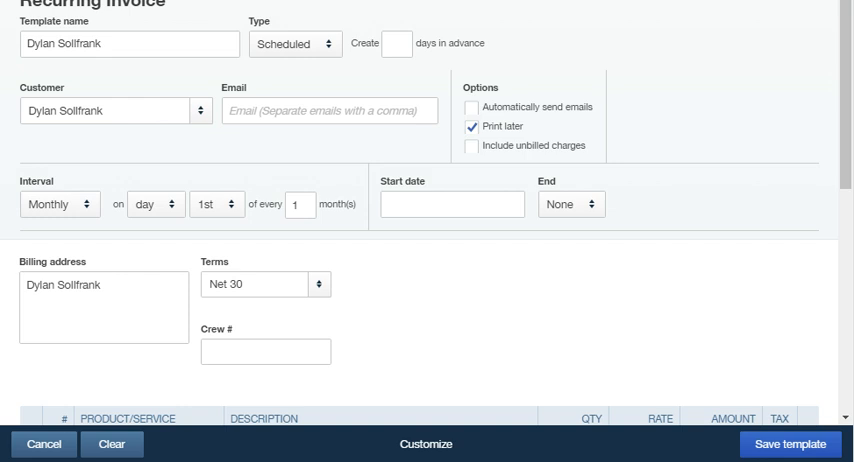
pyautogui.scroll(-3)
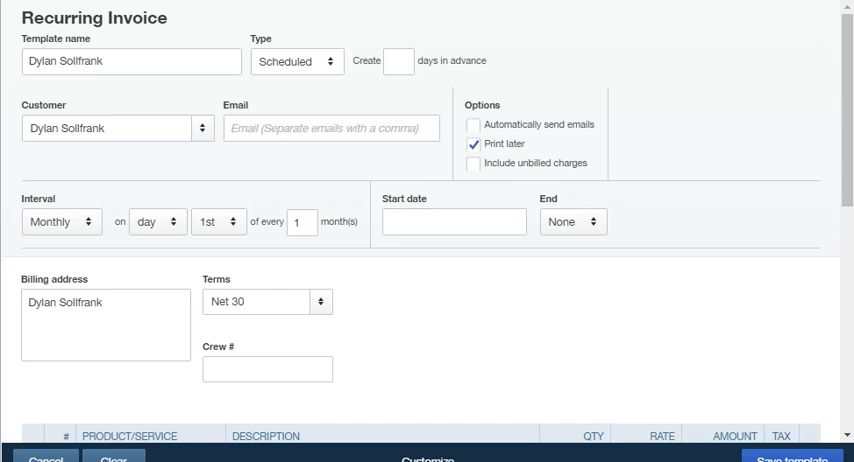
pyautogui.click(297, 61)
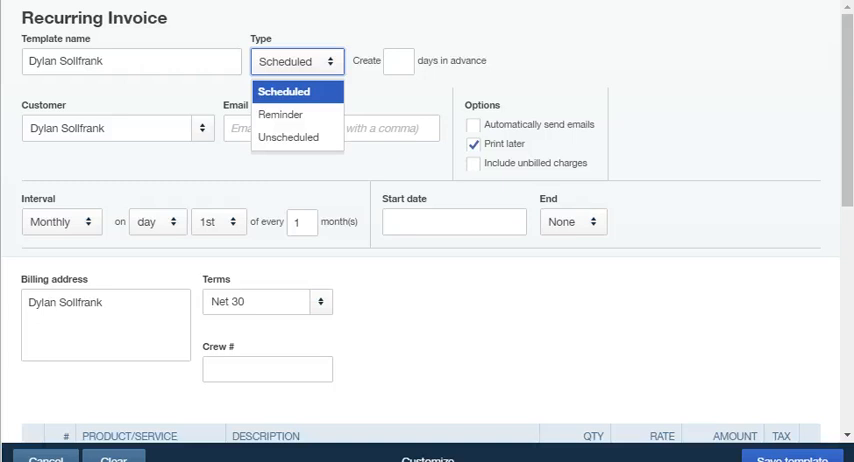
pyautogui.click(285, 91)
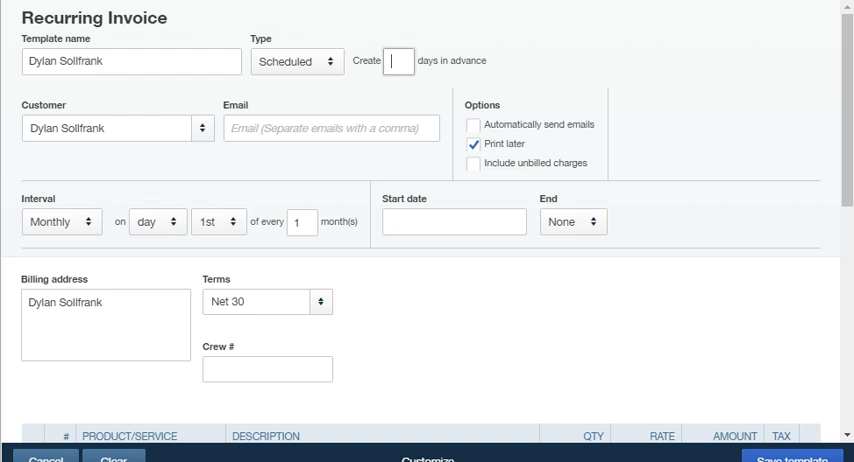
pyautogui.click(297, 61)
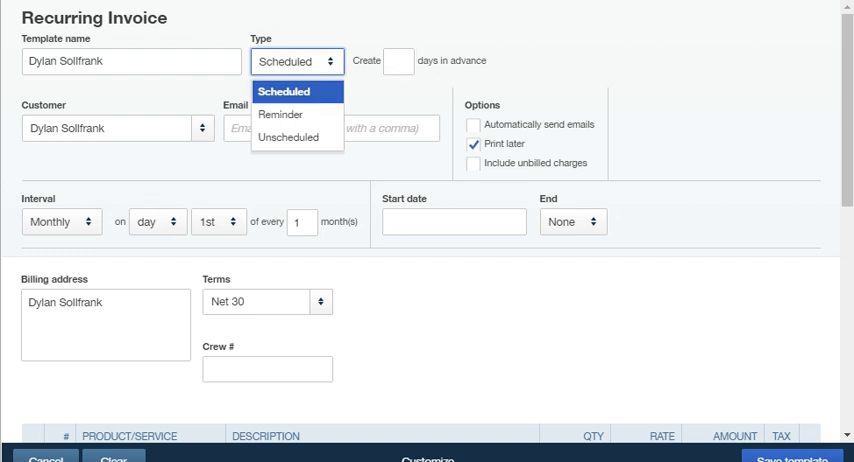
pyautogui.click(288, 114)
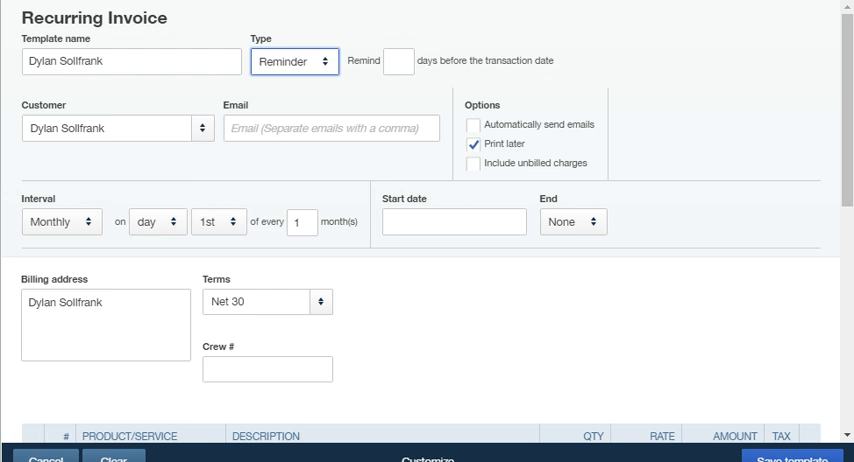
# Change the template type to Unscheduled and save the template.
pyautogui.click(294, 61)
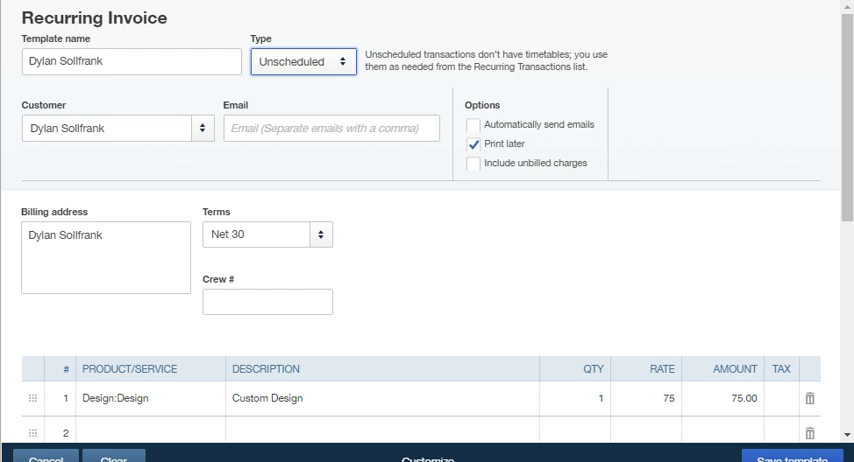
pyautogui.scroll(-3)
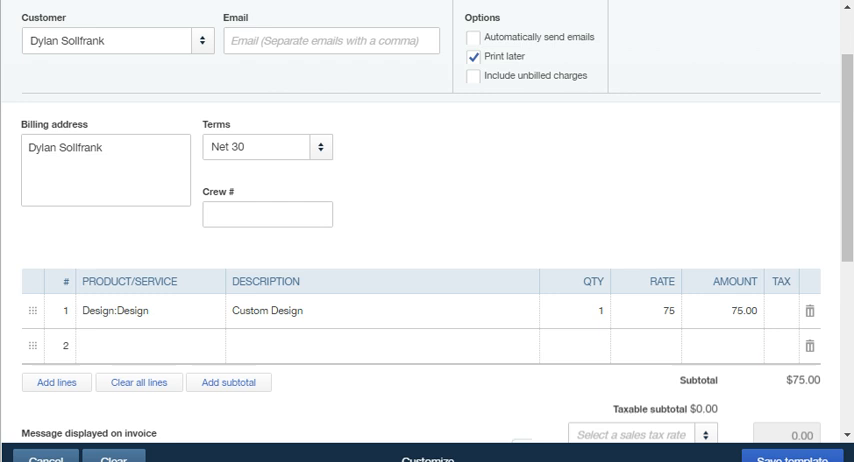
pyautogui.scroll(-3)
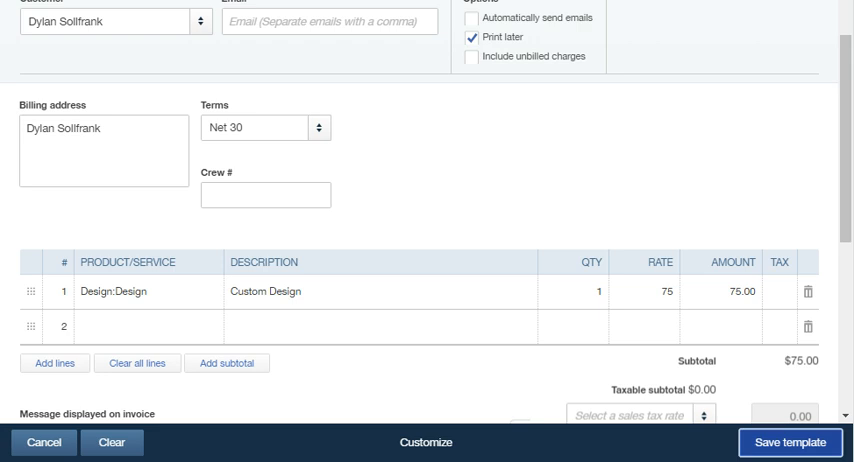
pyautogui.click(789, 442)
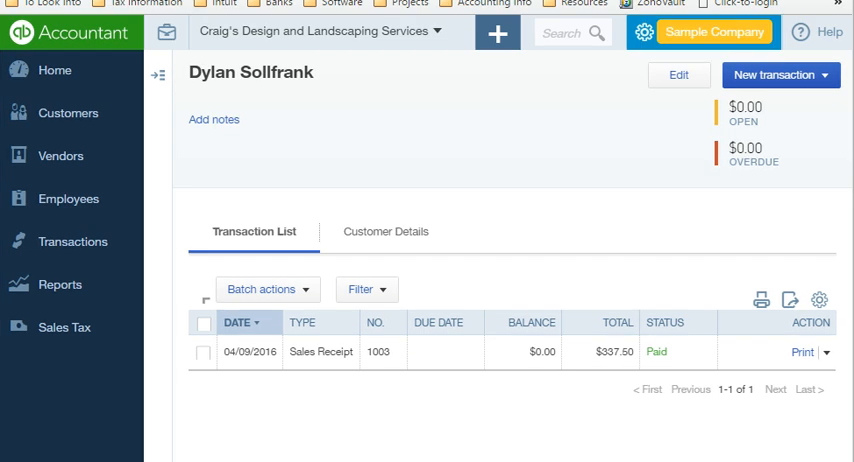
# Open Recurring Transactions from the gear menu's Lists and dismiss the settings notice.
pyautogui.click(644, 31)
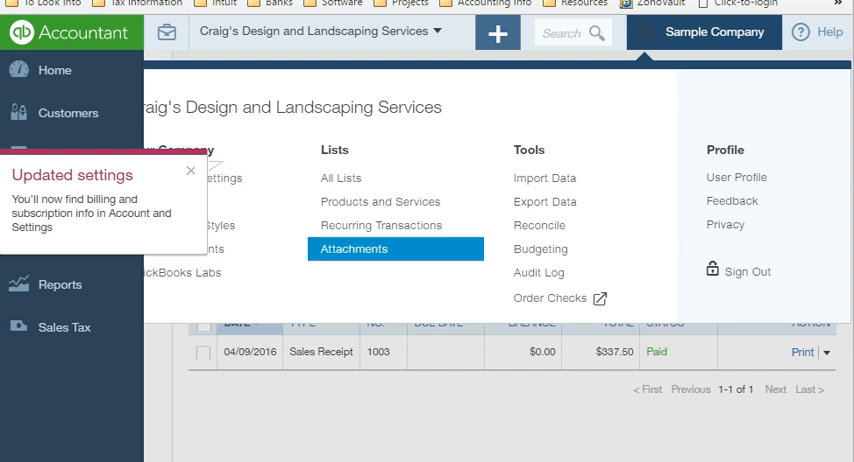
pyautogui.click(380, 224)
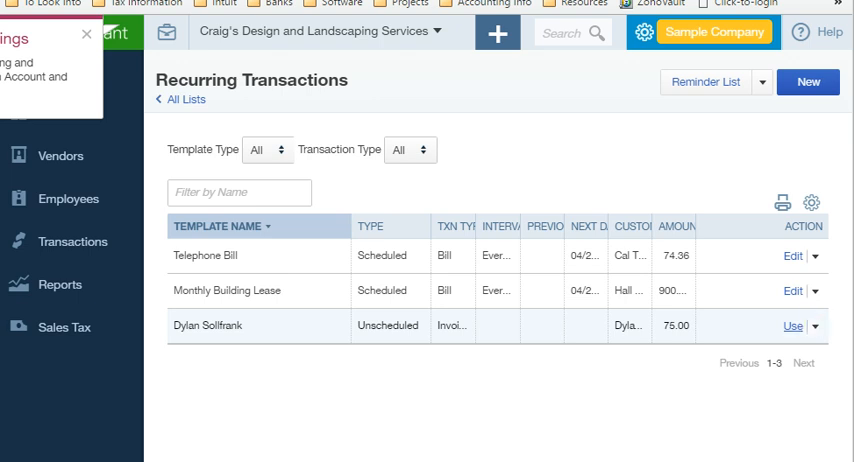
pyautogui.click(86, 34)
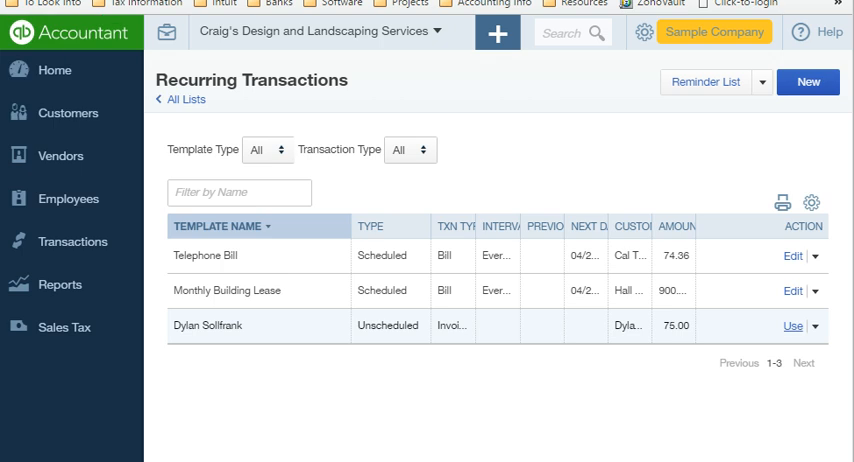
pyautogui.click(792, 325)
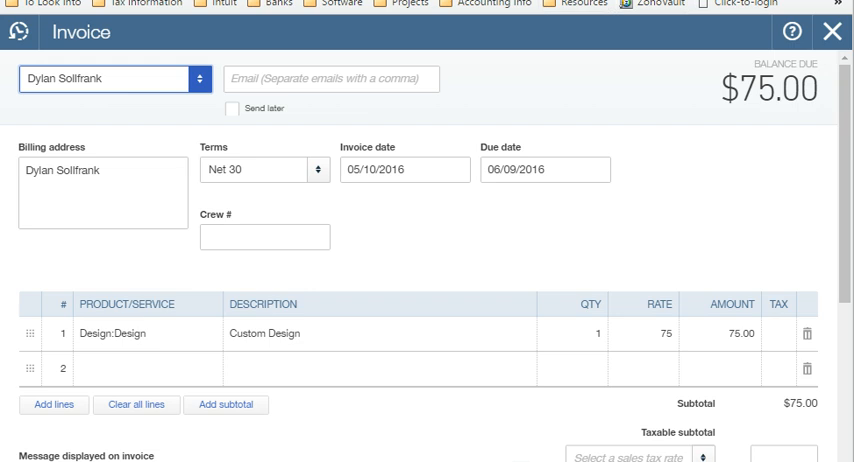
pyautogui.scroll(-3)
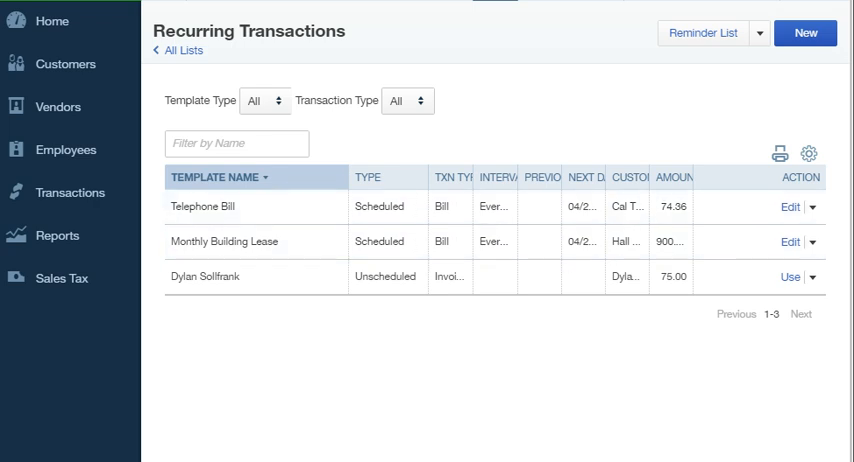
pyautogui.click(812, 277)
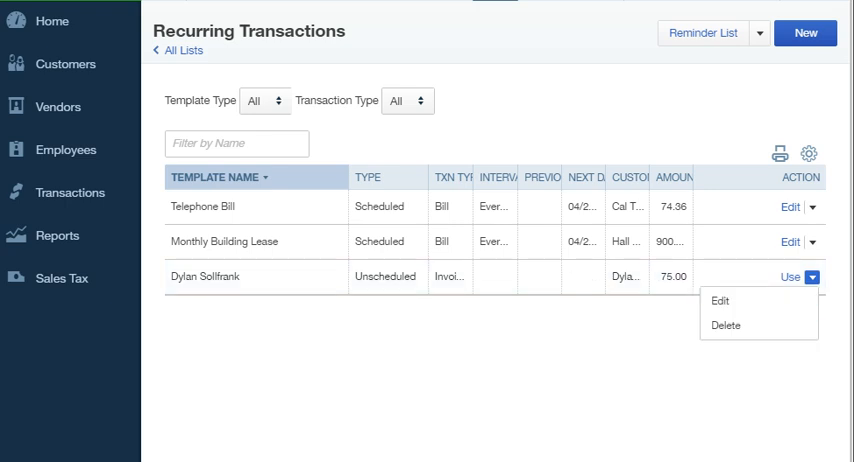
pyautogui.click(720, 300)
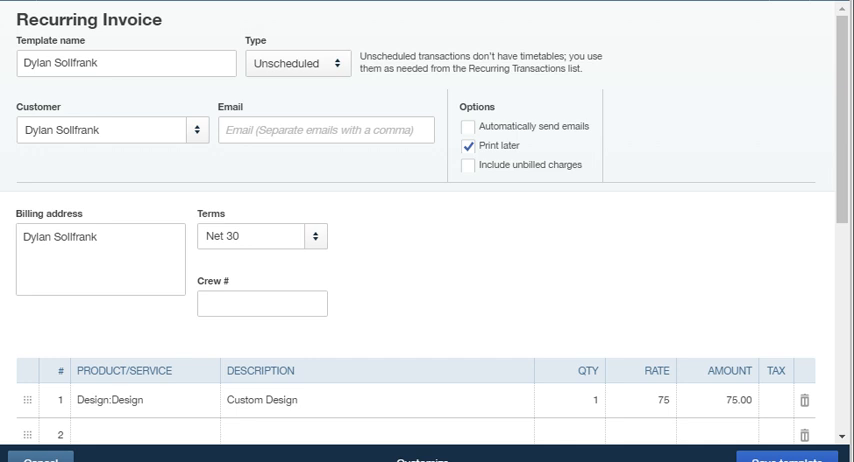